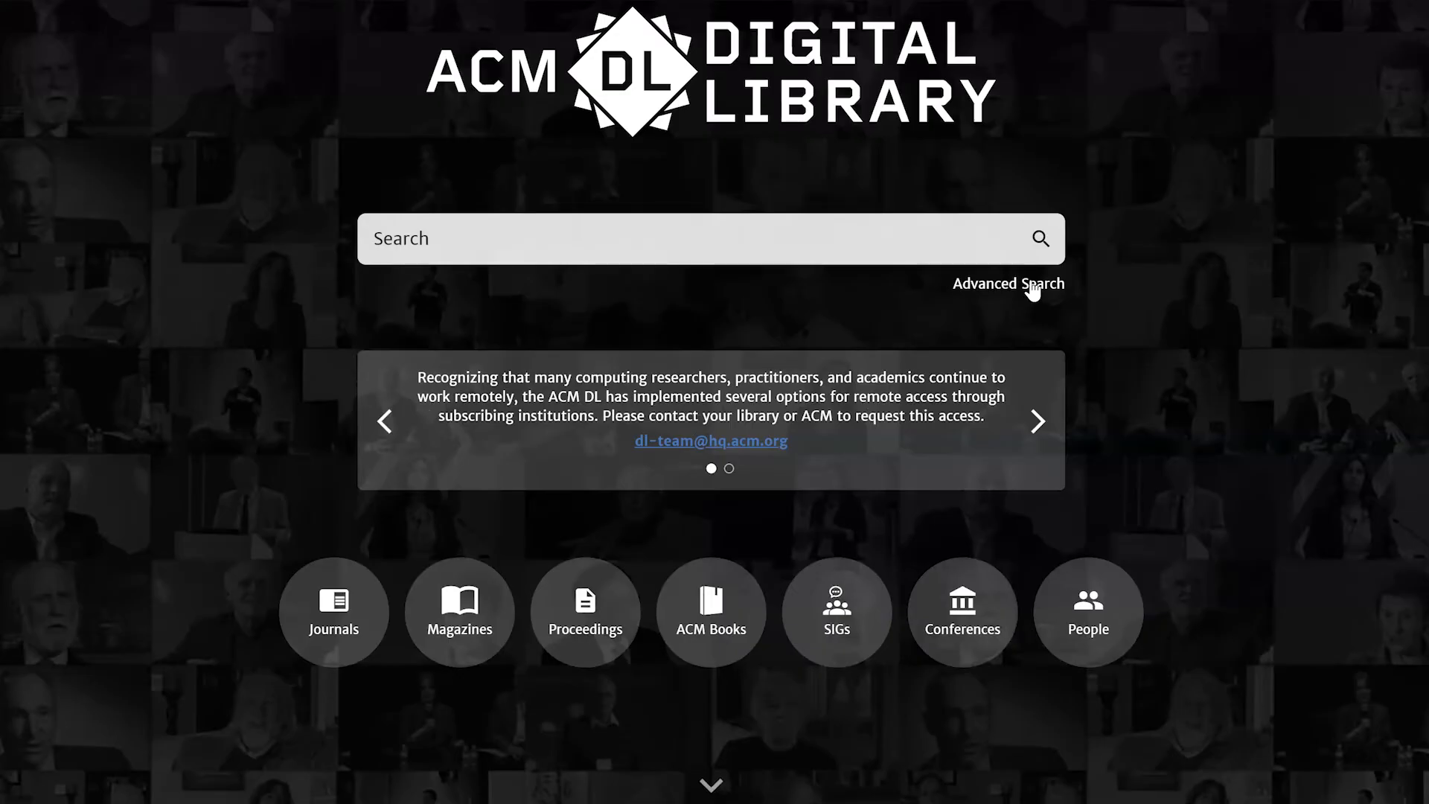
Go to the Advanced Search page from the ACM DL home page
{"action": "left_click", "coordinate": [1009, 283]}
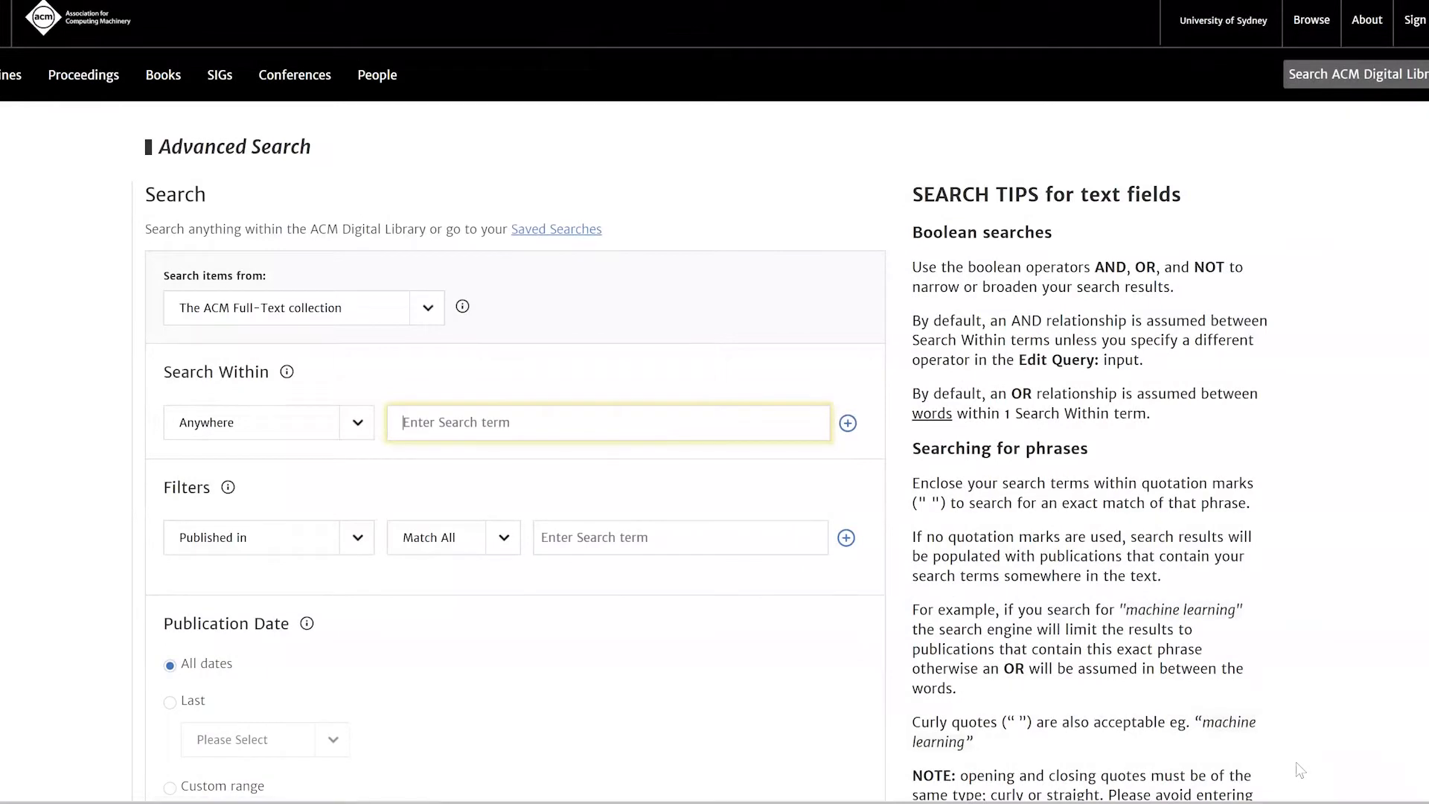
{"action": "mouse_move", "coordinate": [1319, 784]}
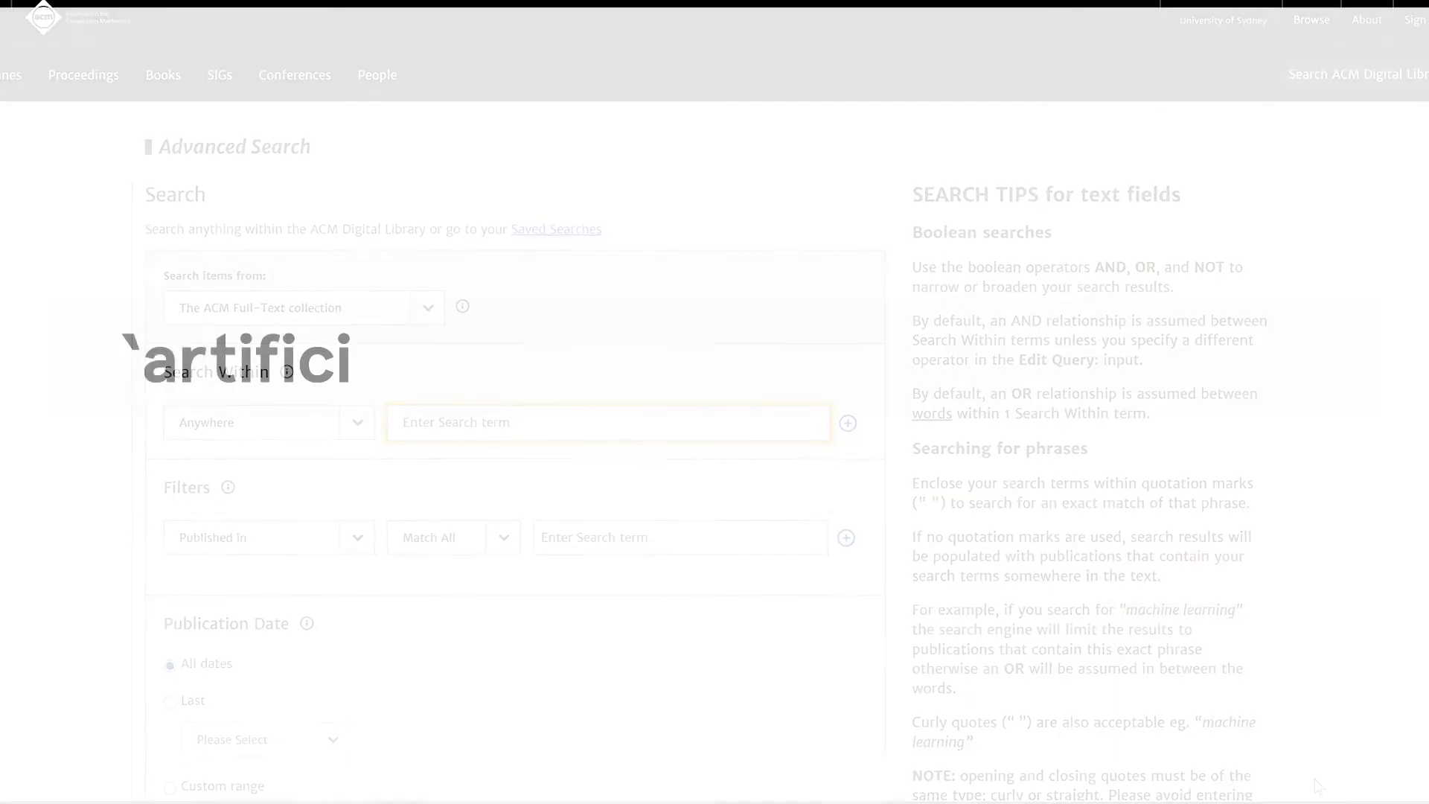
Enter "artificial intelligence" as the first term and add a second row for health*
{"action": "type", "text": "artificial intelligence"}
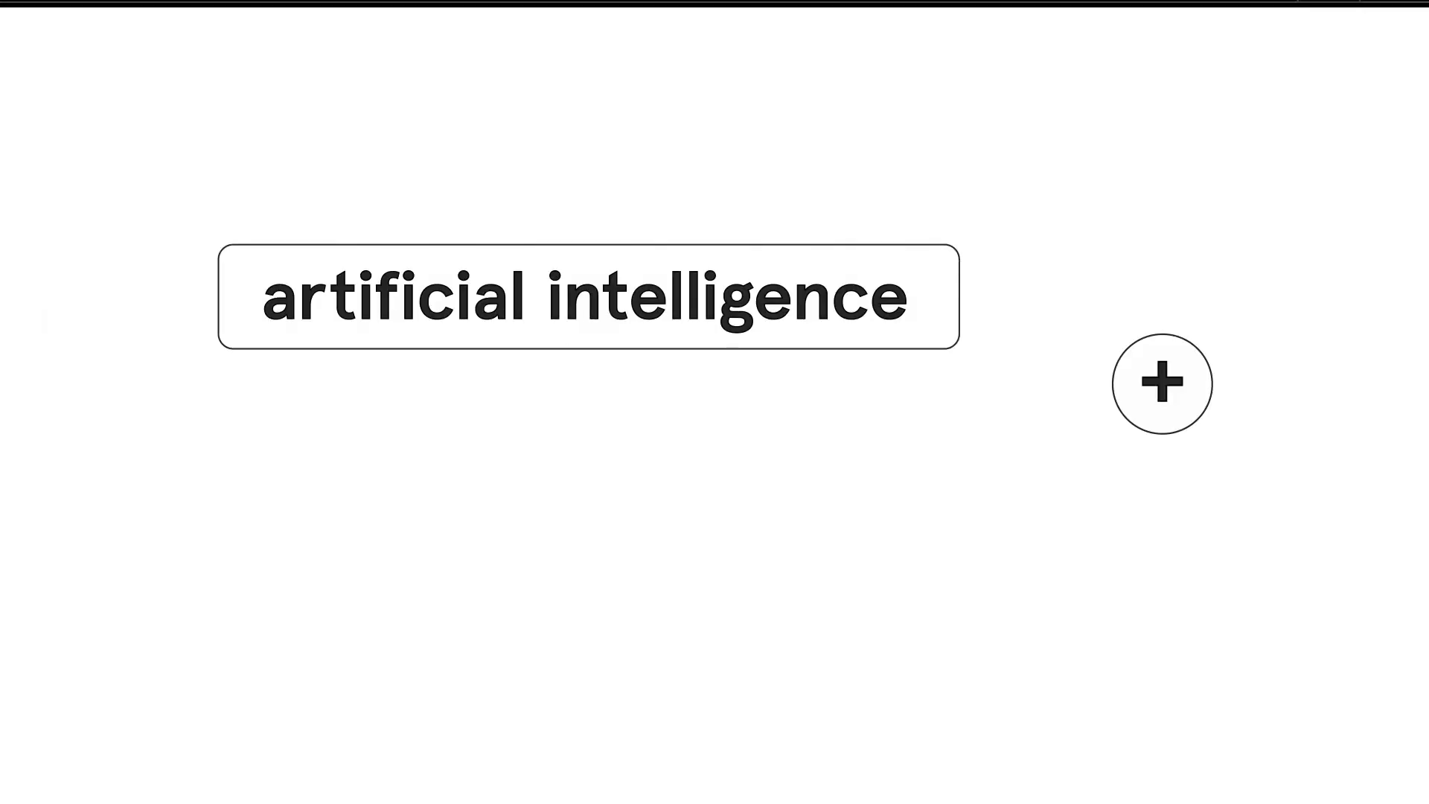
{"action": "left_click", "coordinate": [1160, 385]}
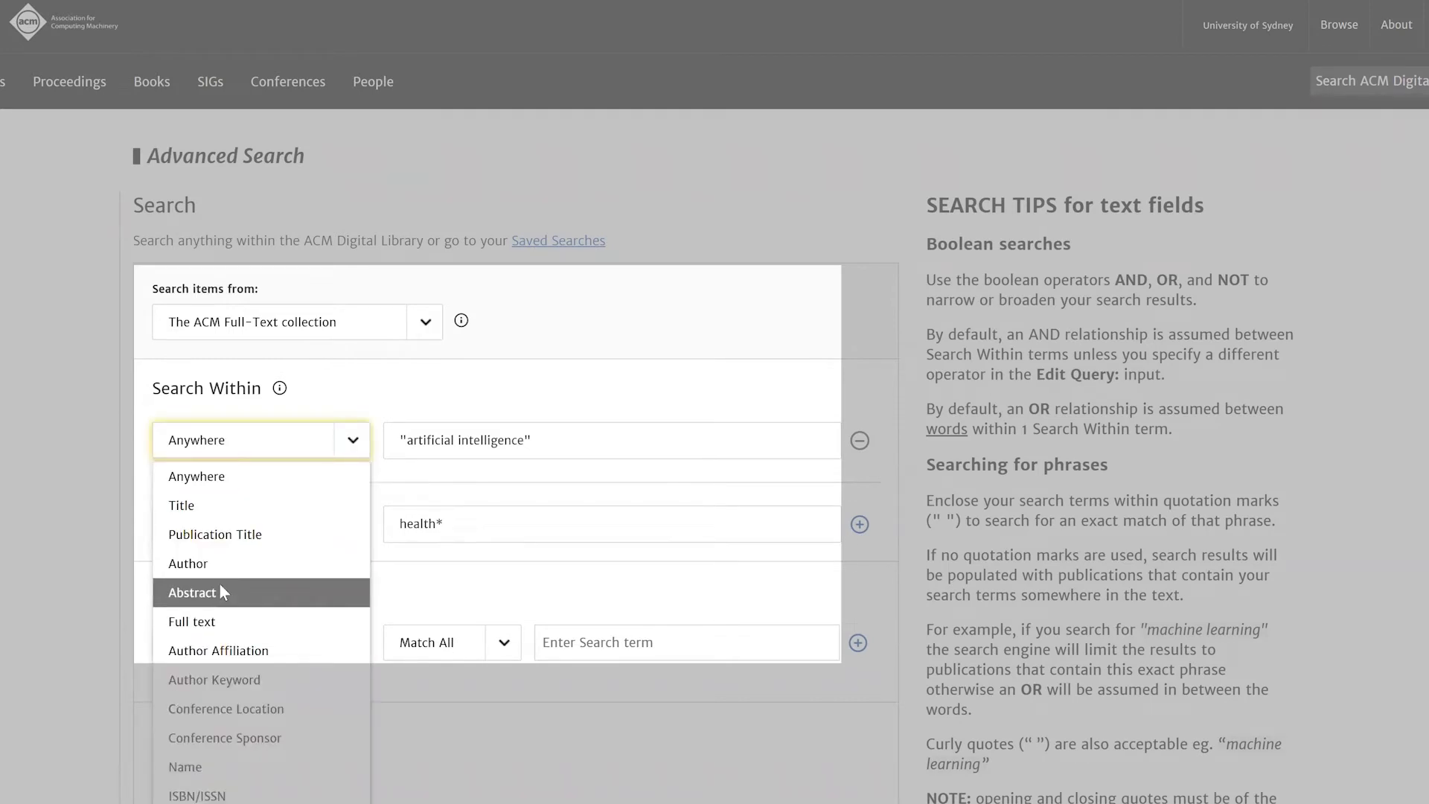
Restrict both "artificial intelligence" and health* to the Abstract field
{"action": "left_click", "coordinate": [192, 593]}
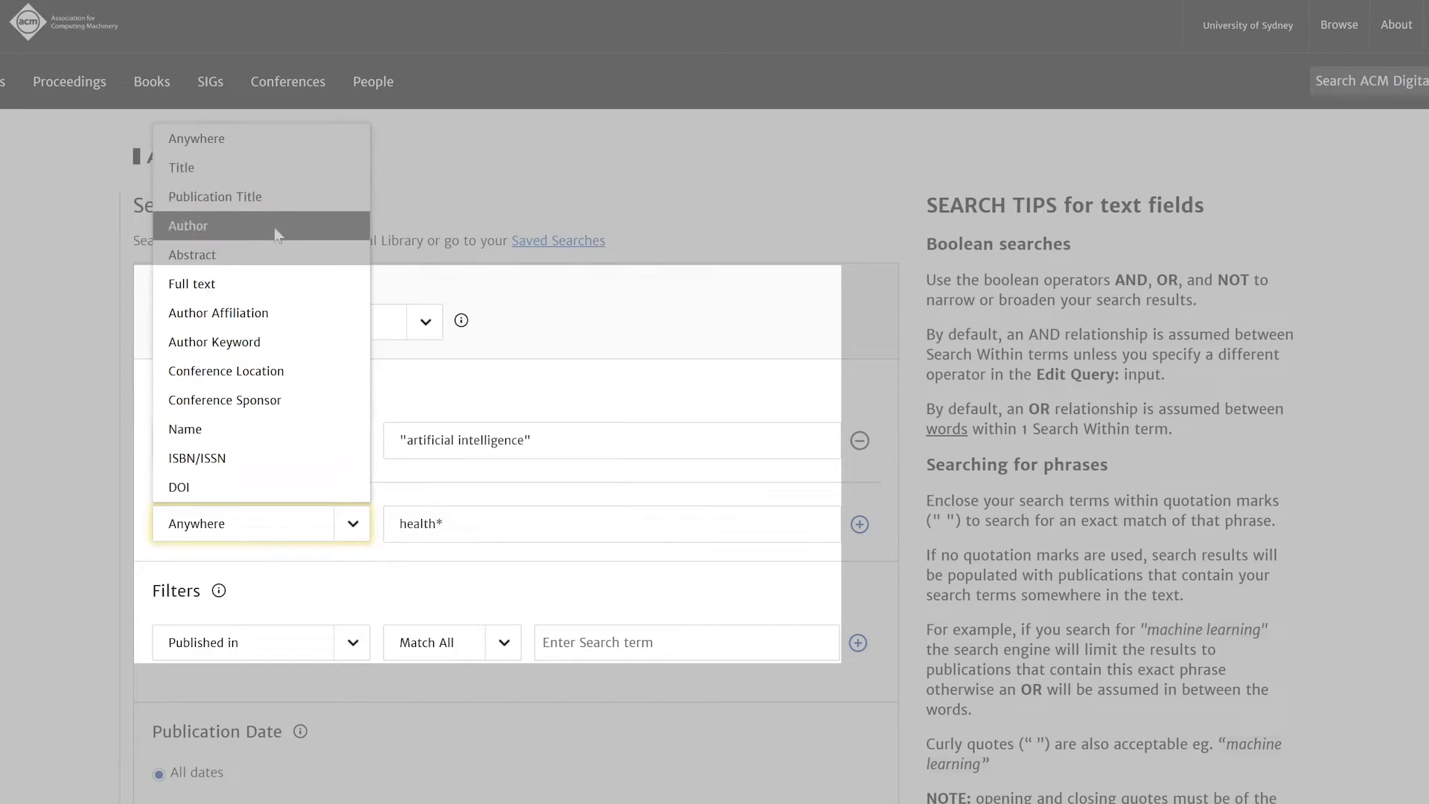
{"action": "left_click", "coordinate": [192, 254]}
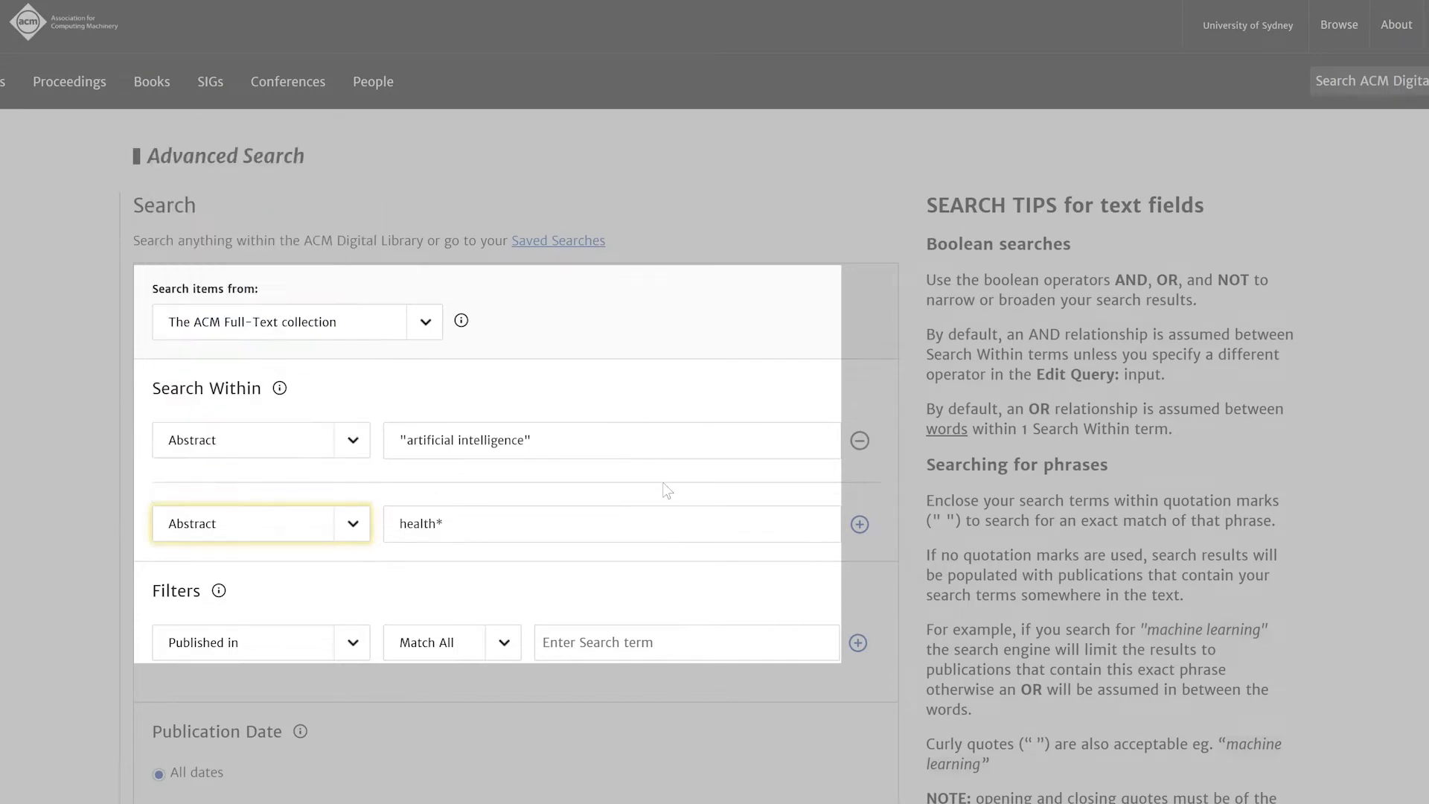
{"action": "scroll", "scroll_direction": "down", "scroll_amount": 3}
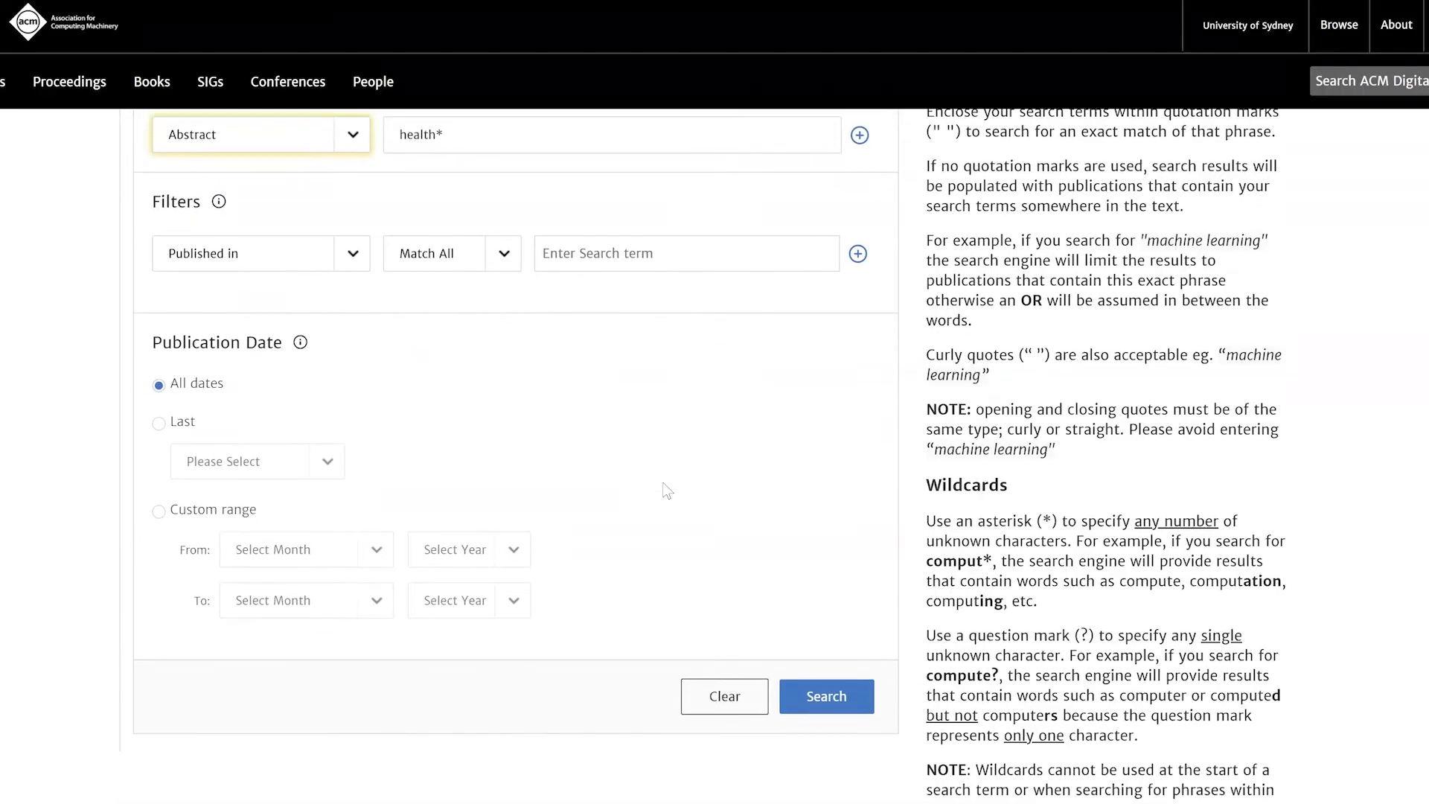
{"action": "scroll", "scroll_direction": "down", "scroll_amount": 3}
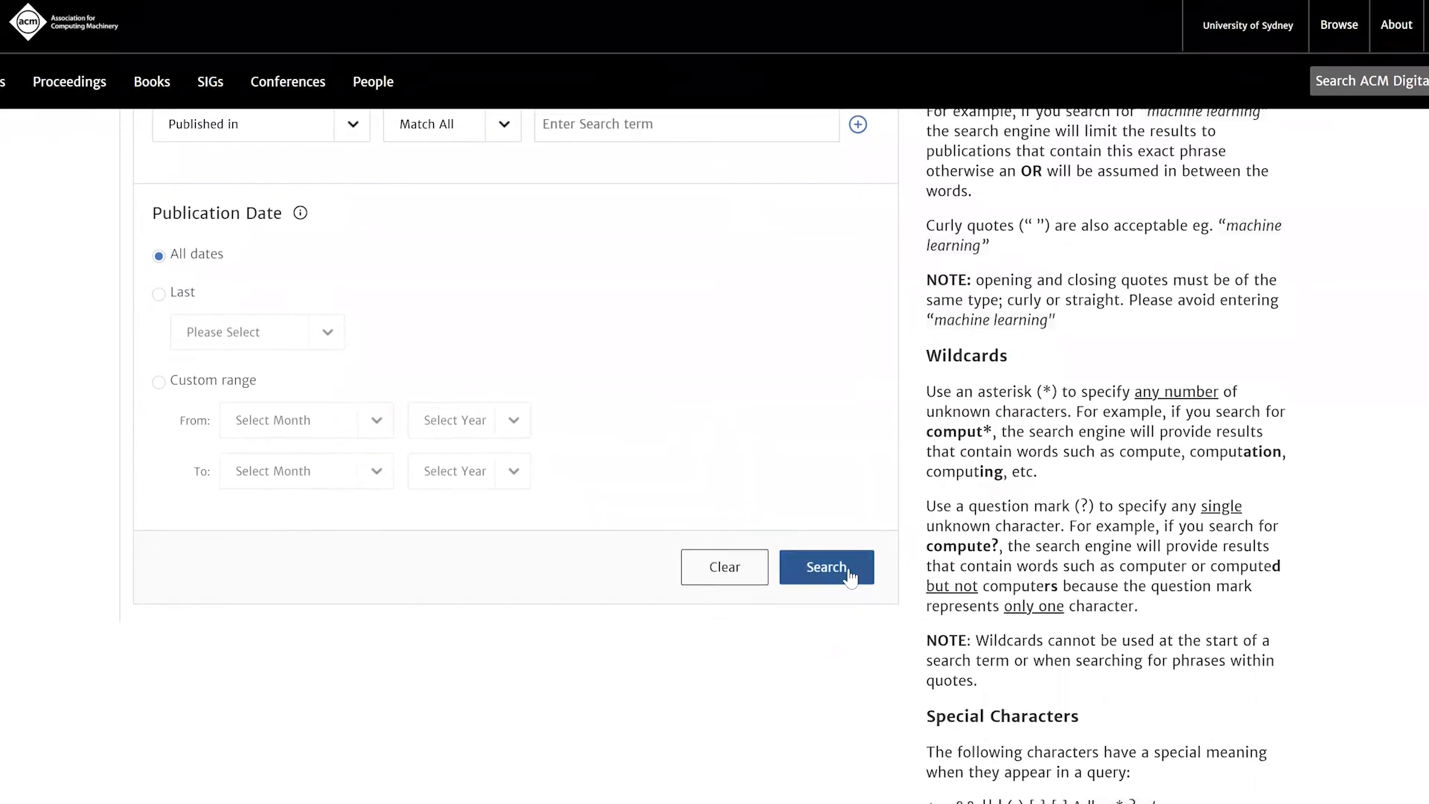
Run the search and view the abstract-restricted results list
{"action": "left_click", "coordinate": [827, 567]}
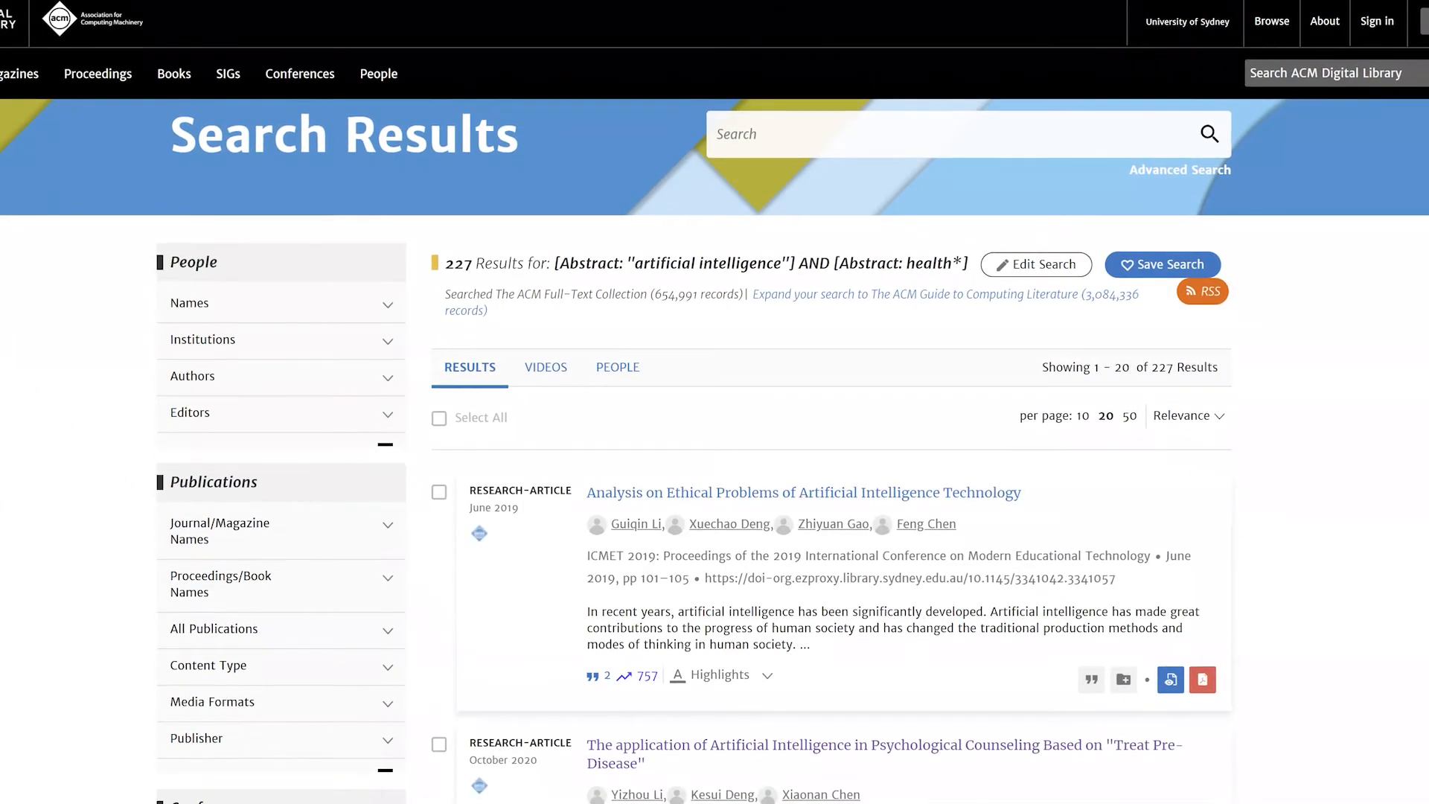
{"action": "scroll", "scroll_direction": "down", "scroll_amount": 3}
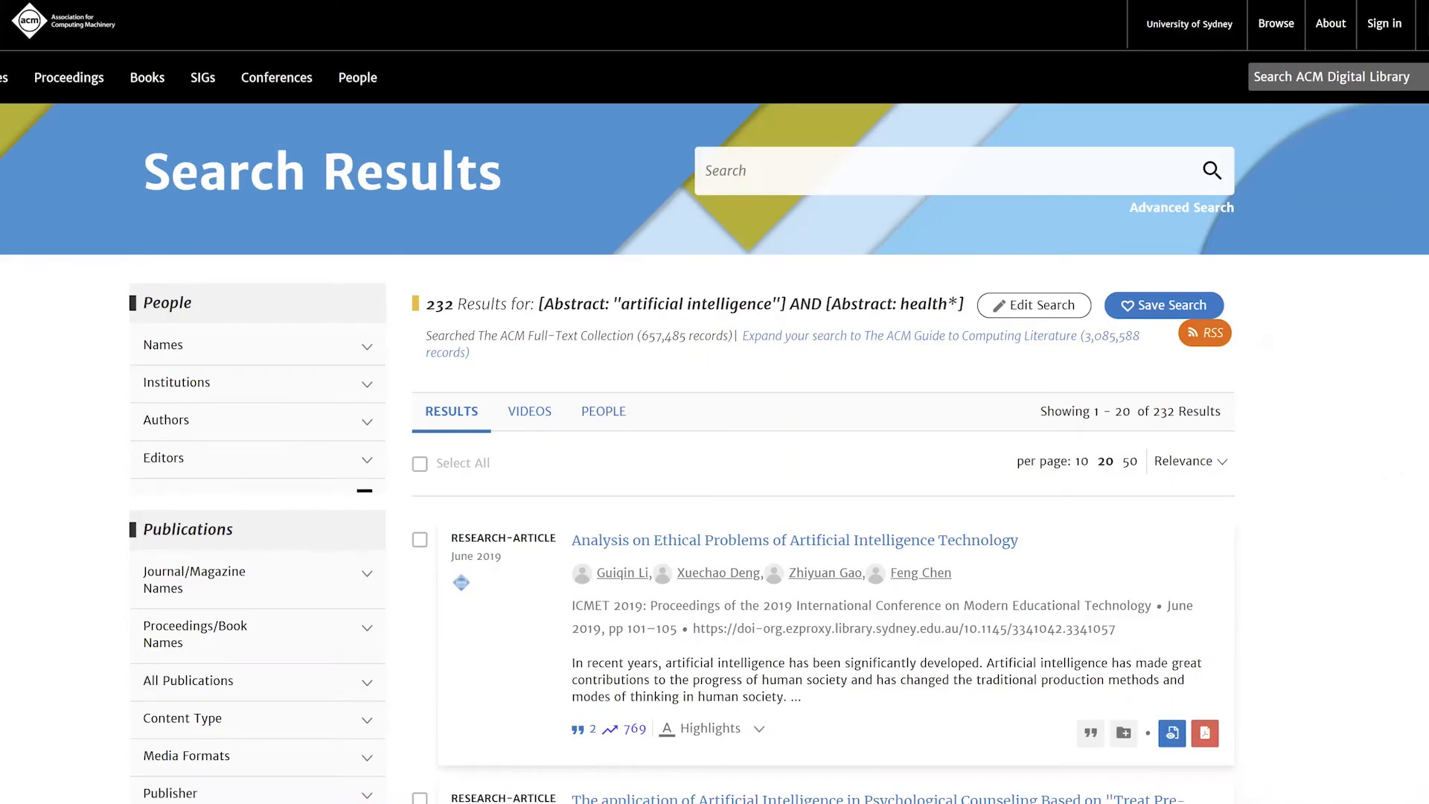
Filter the results to Research Articles published in the past 2 years
{"action": "scroll", "scroll_direction": "down", "scroll_amount": 3}
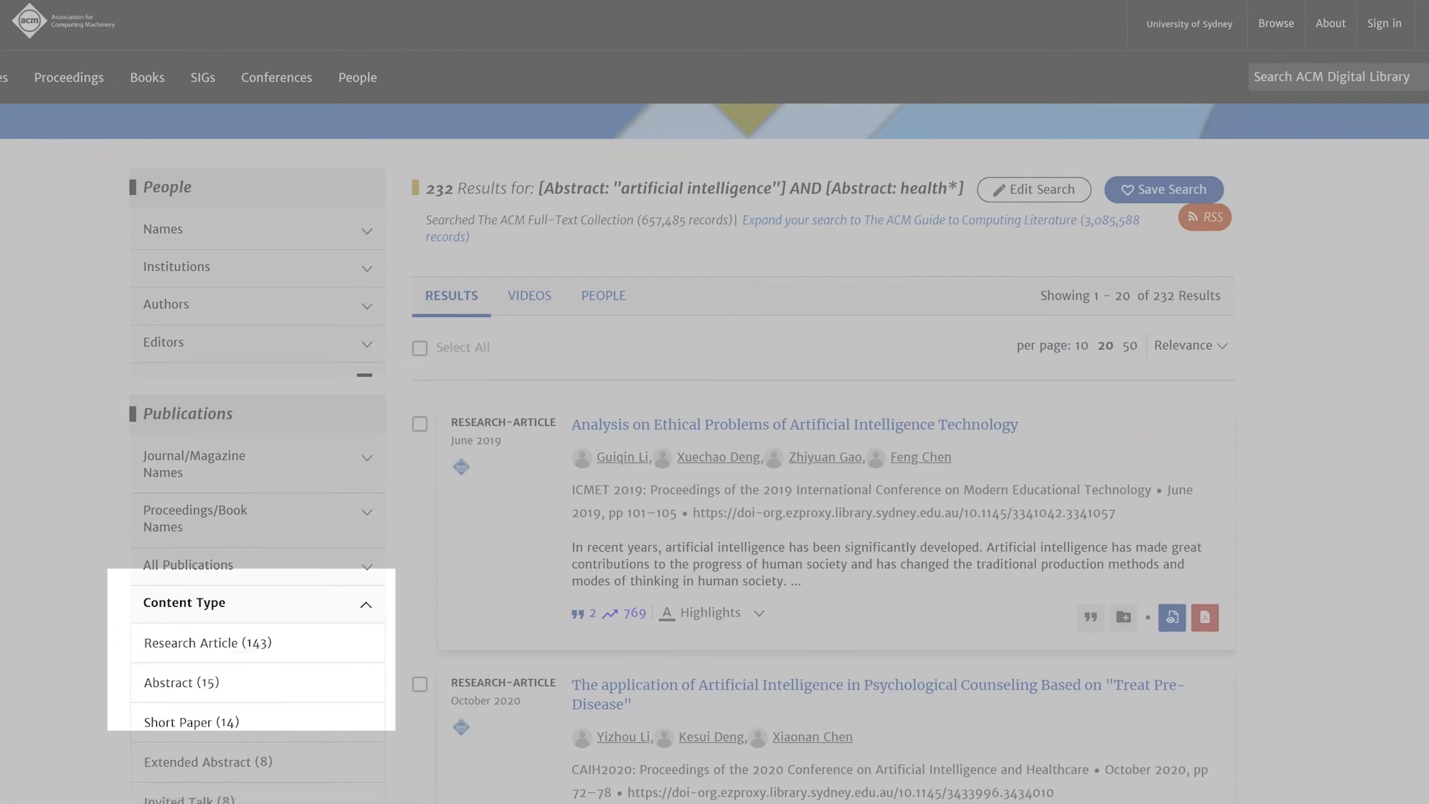
{"action": "scroll", "scroll_direction": "down", "scroll_amount": 3}
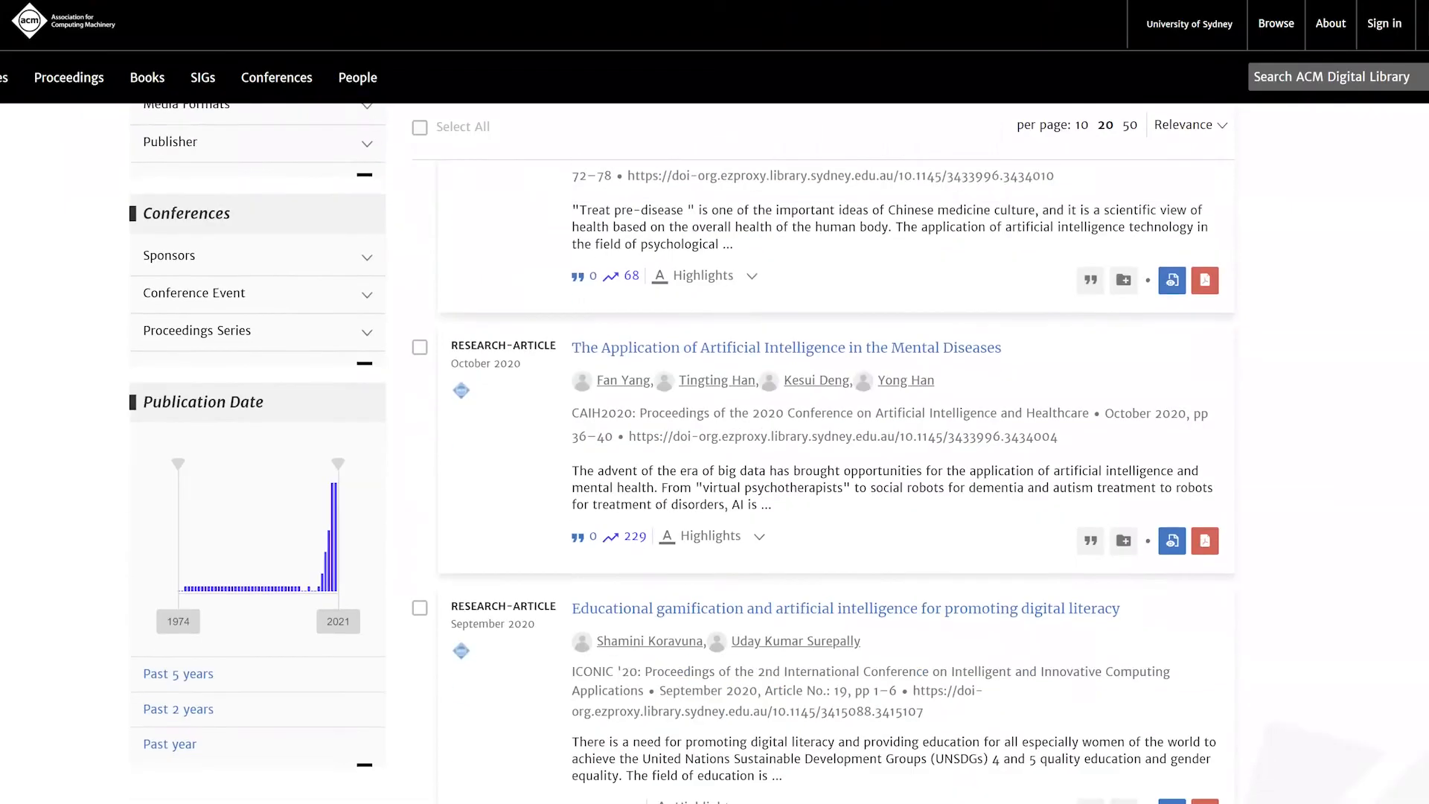
{"action": "scroll", "scroll_direction": "down", "scroll_amount": 3}
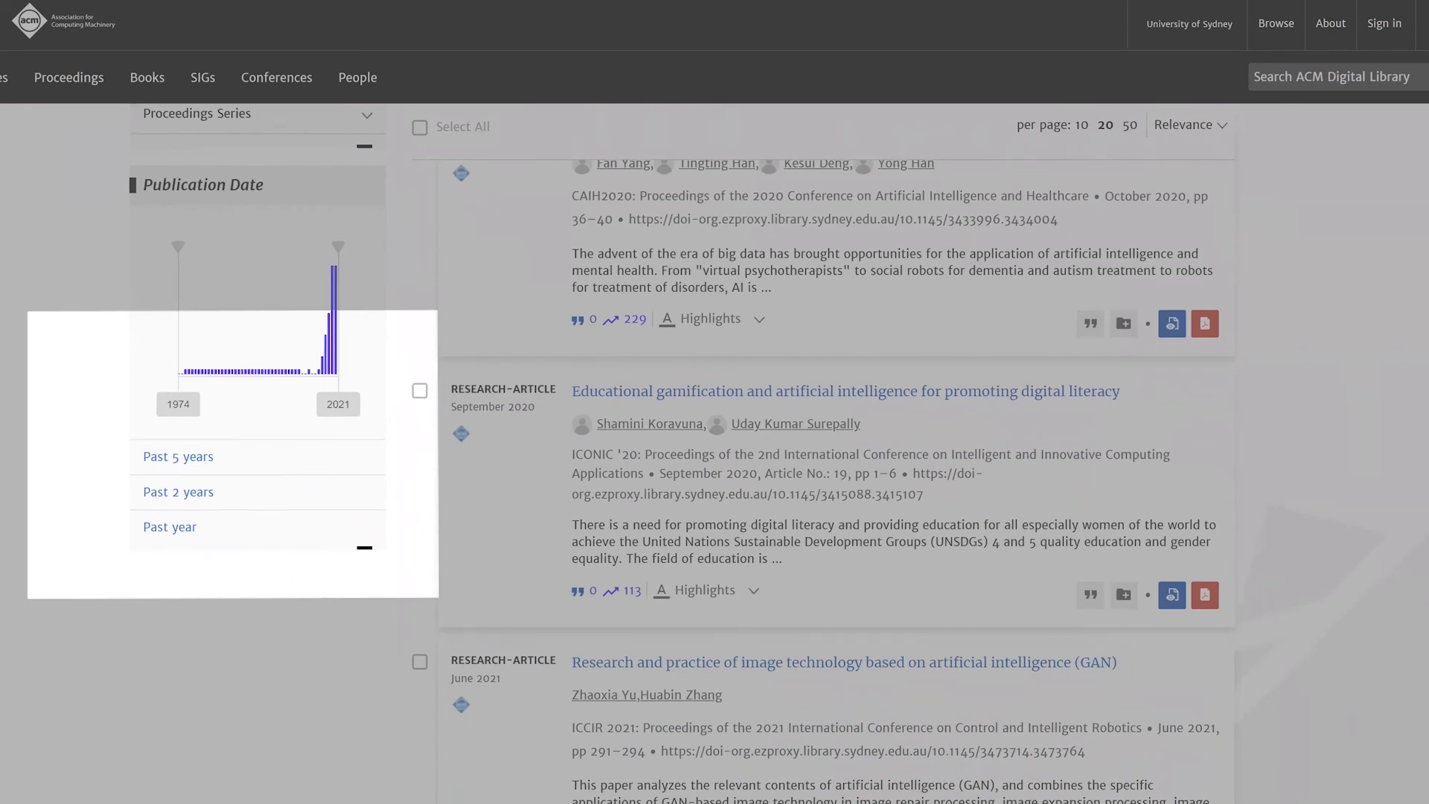
{"action": "left_click", "coordinate": [178, 492]}
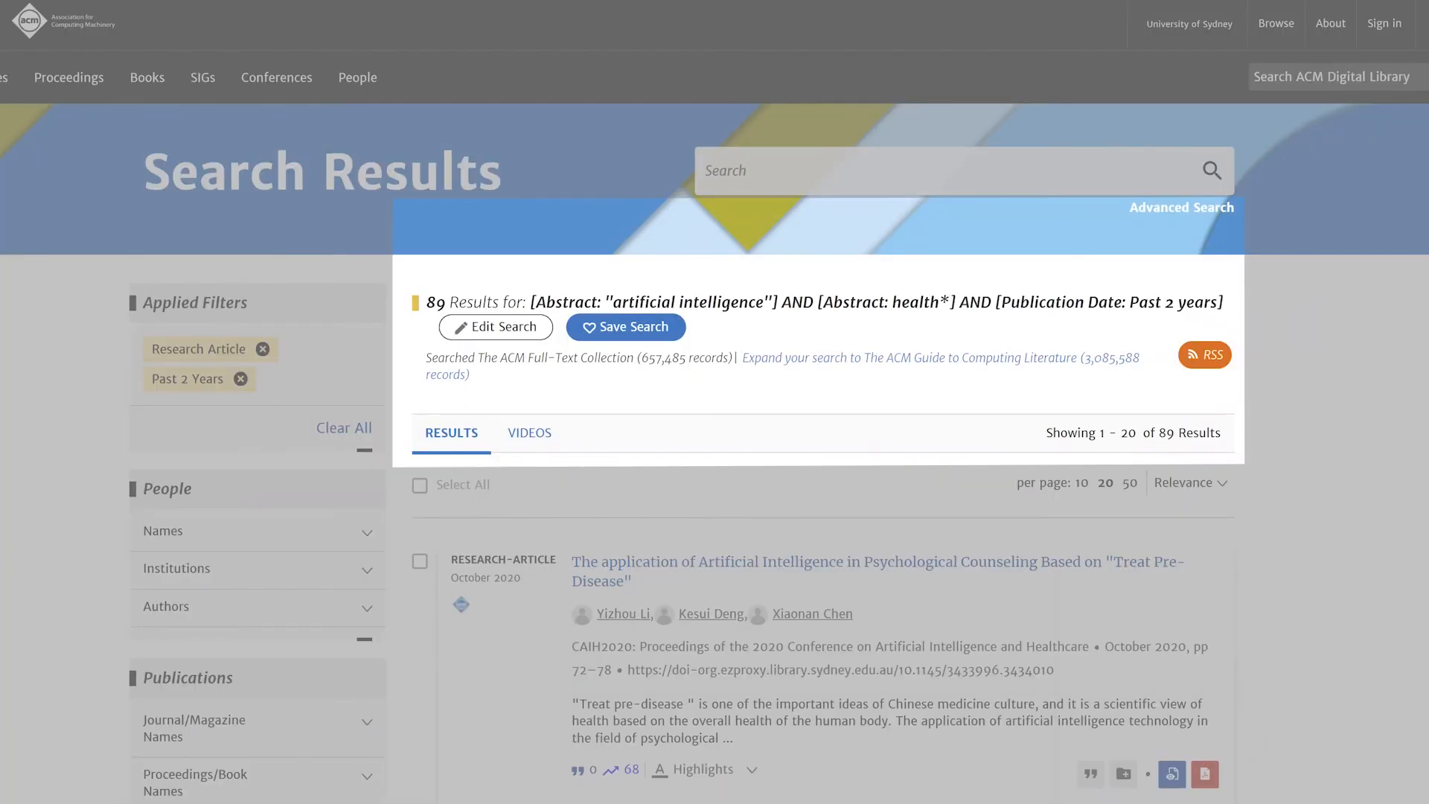
{"action": "mouse_move", "coordinate": [136, 782]}
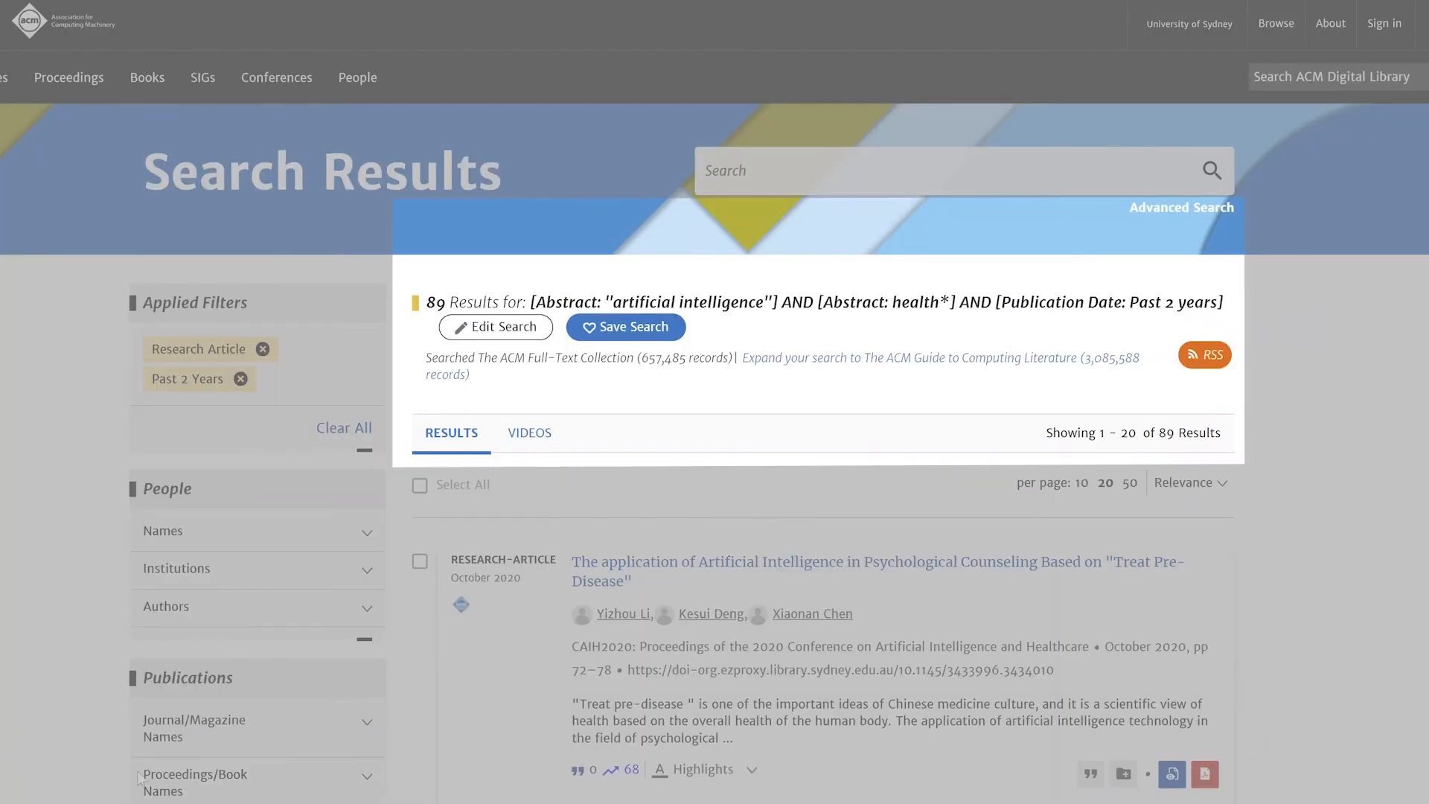
Show the Relevance sort menu with Earliest, Latest, Downloaded and Cited choices
{"action": "scroll", "scroll_direction": "down", "scroll_amount": 3}
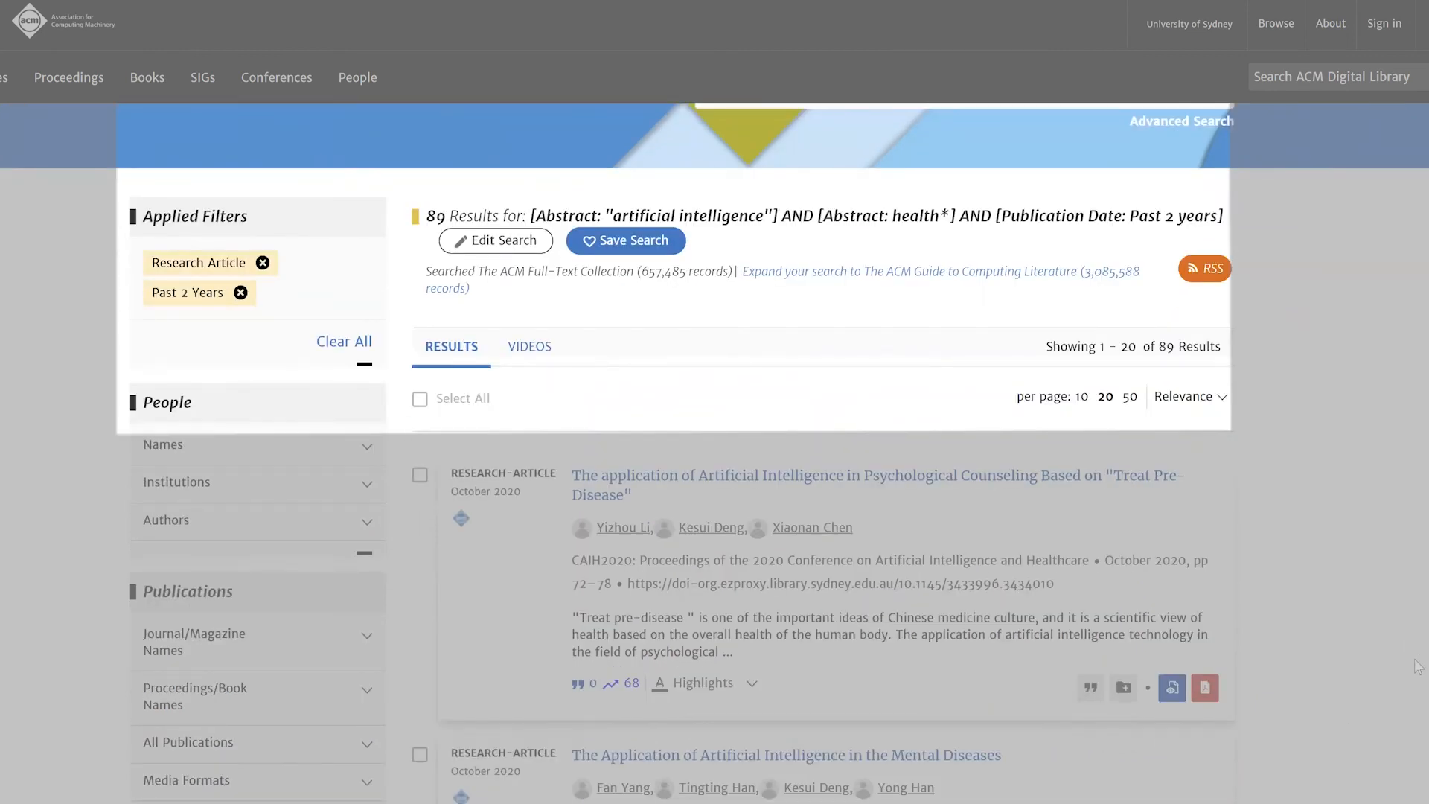
{"action": "scroll", "scroll_direction": "down", "scroll_amount": 3}
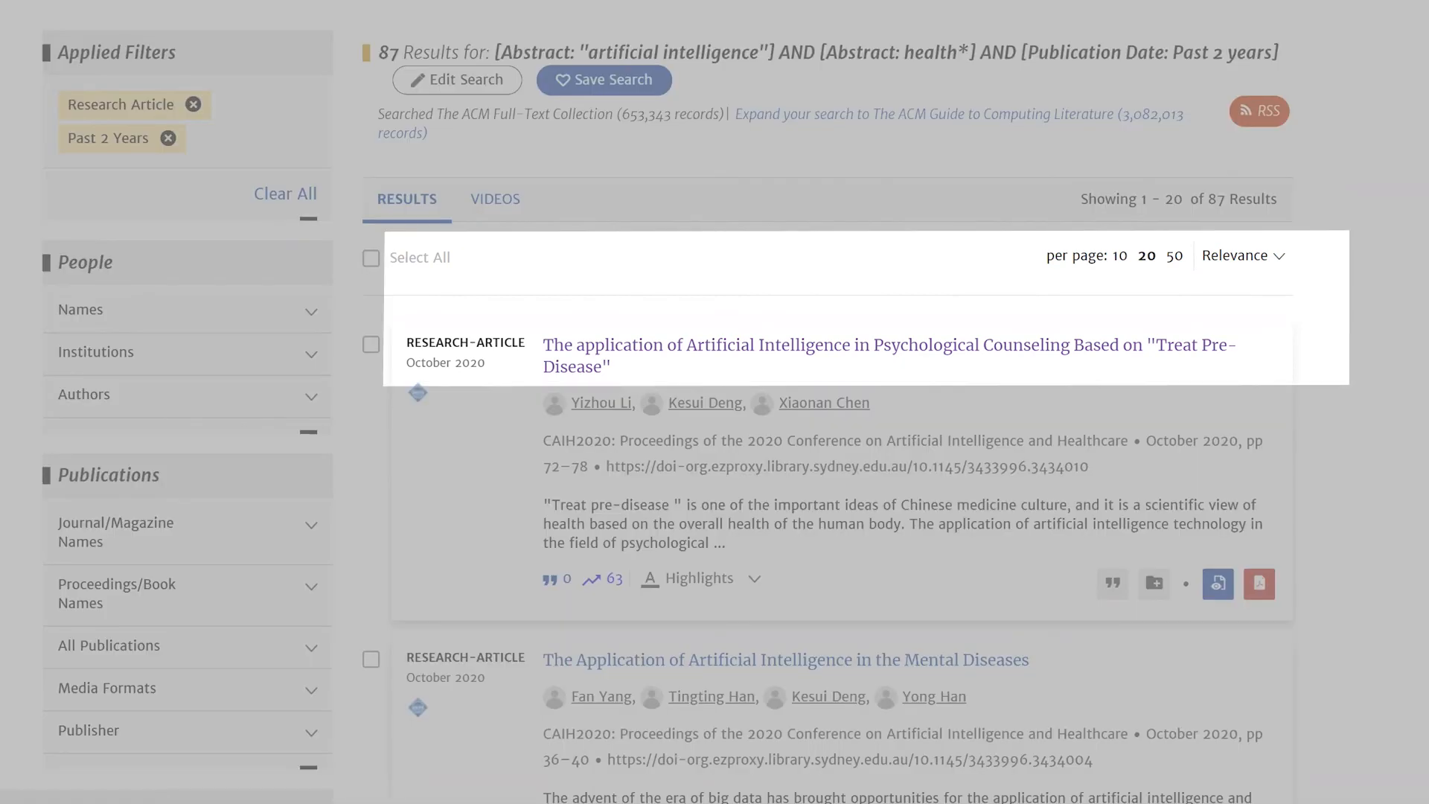
{"action": "left_click", "coordinate": [1243, 255]}
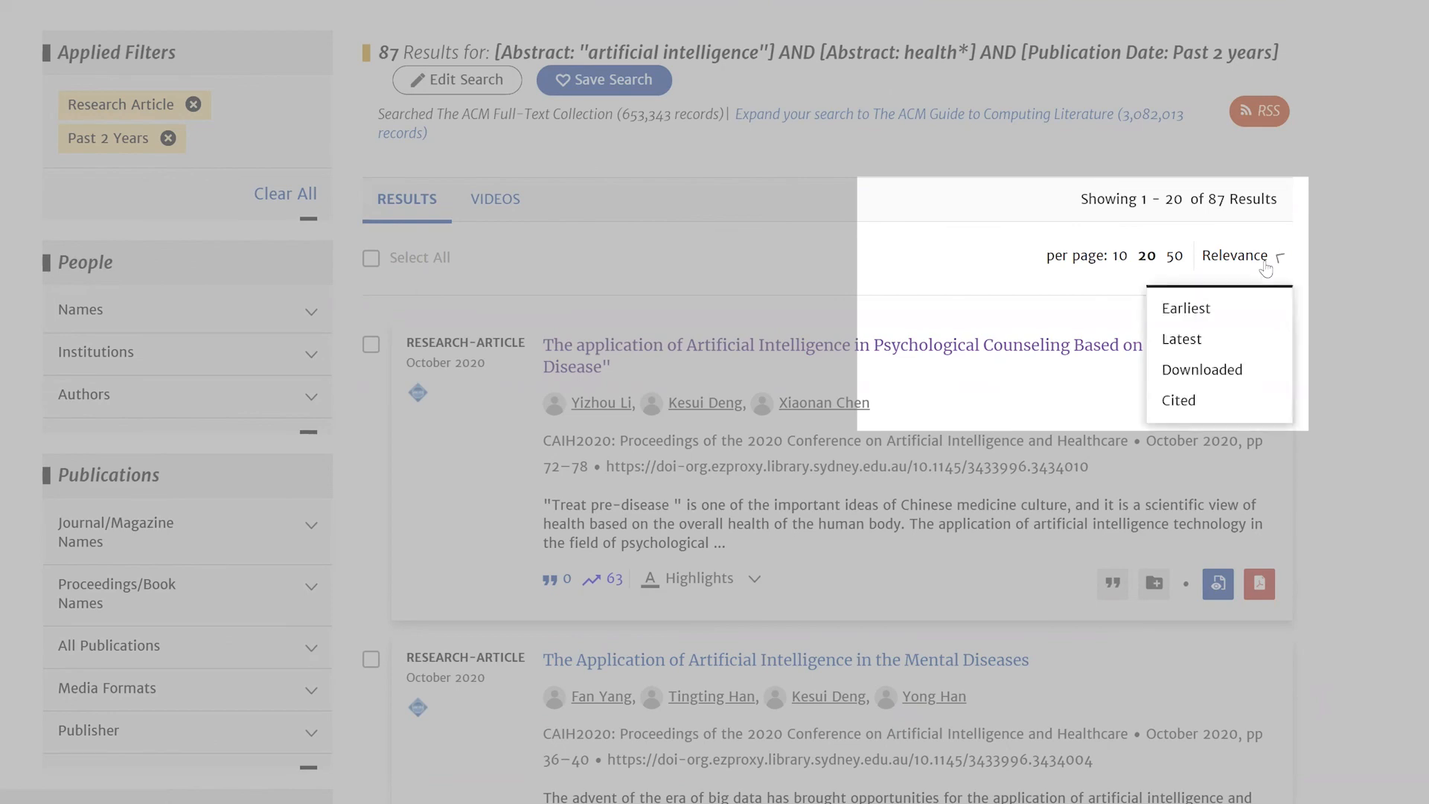